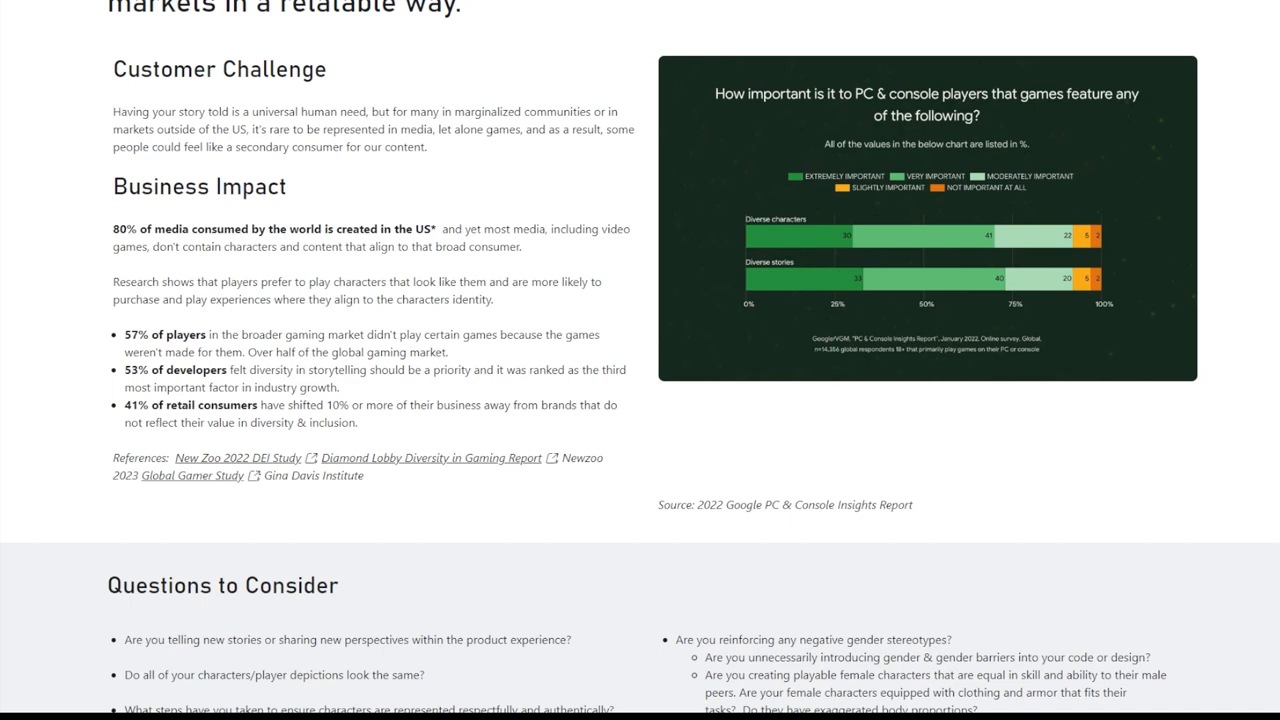
scroll(down, 3)
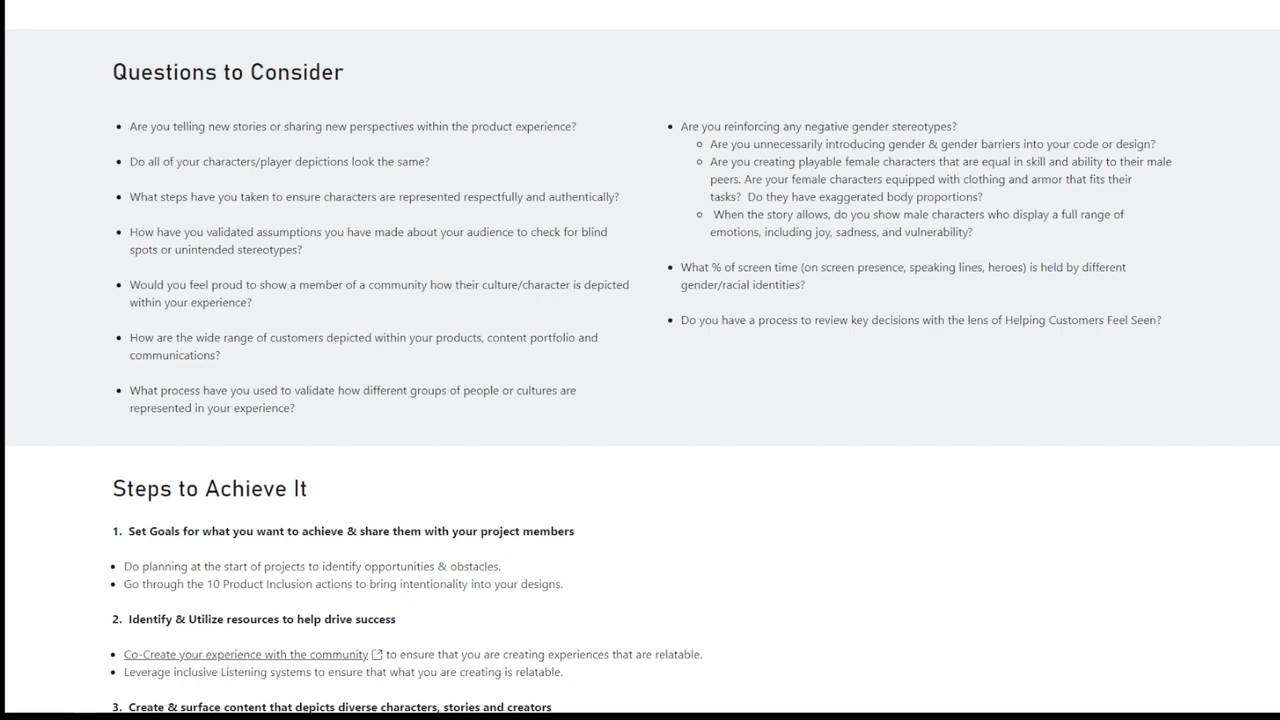
scroll(down, 3)
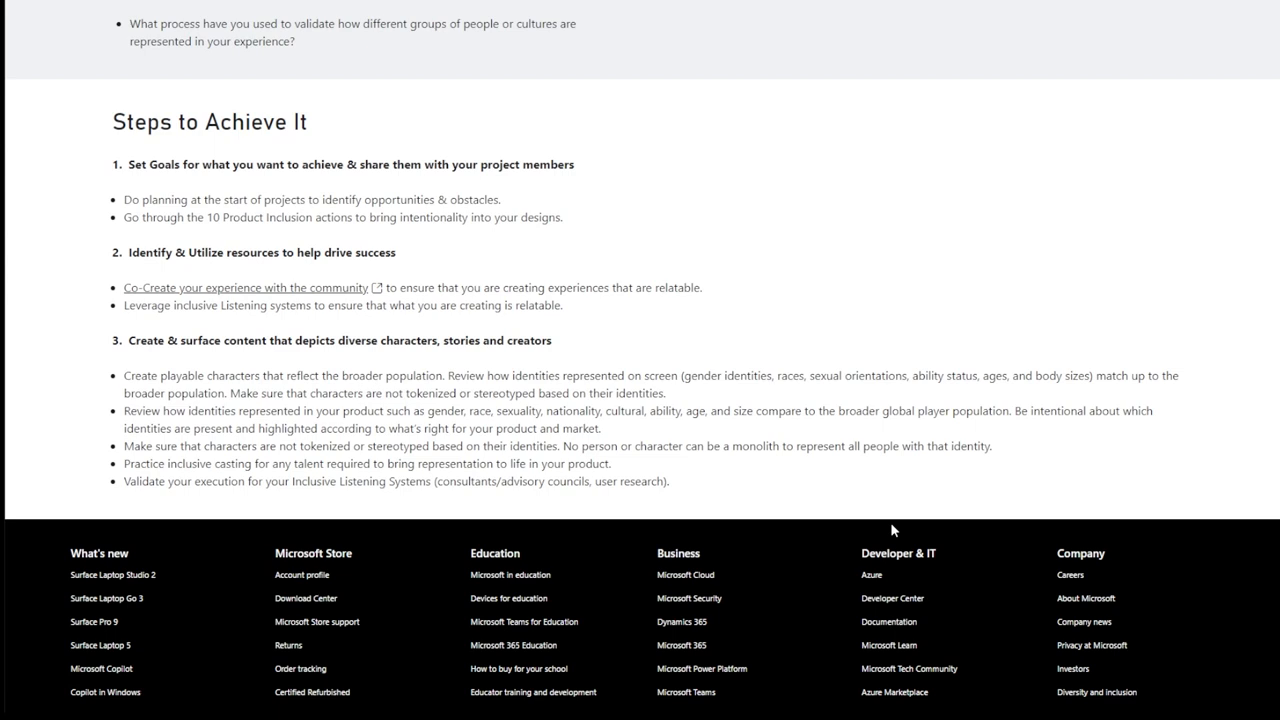
mouse_move(982, 432)
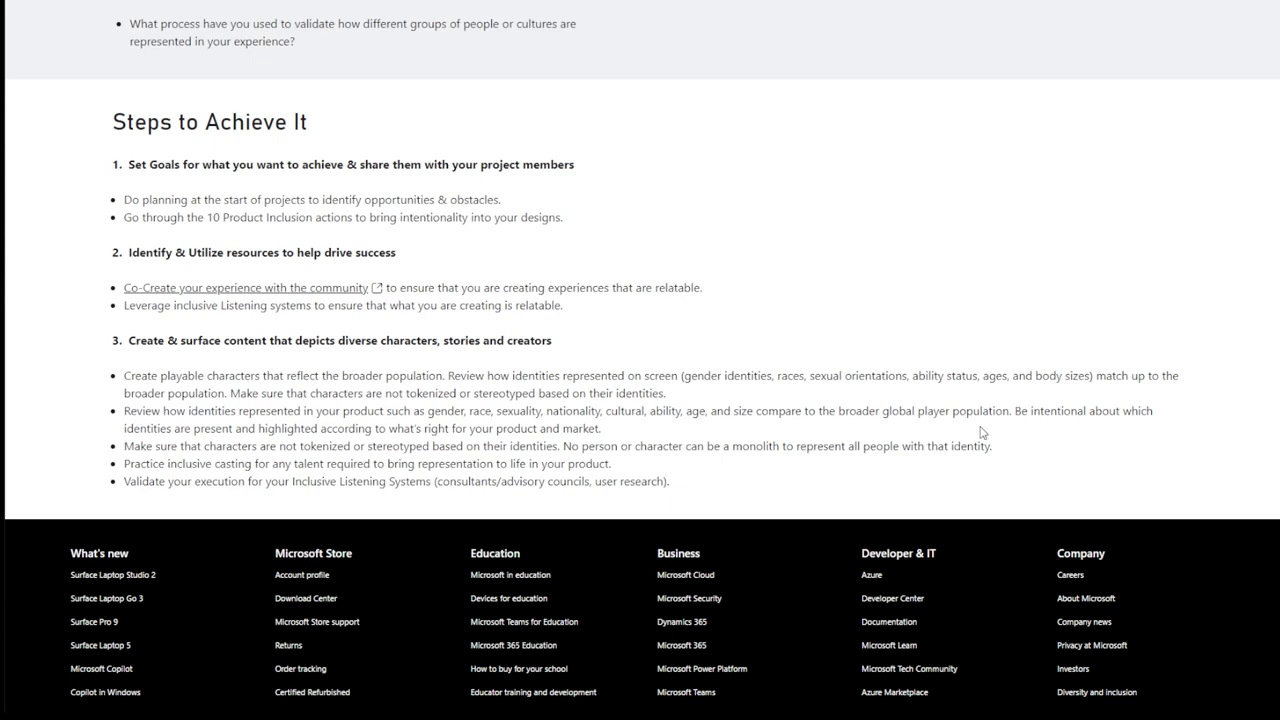